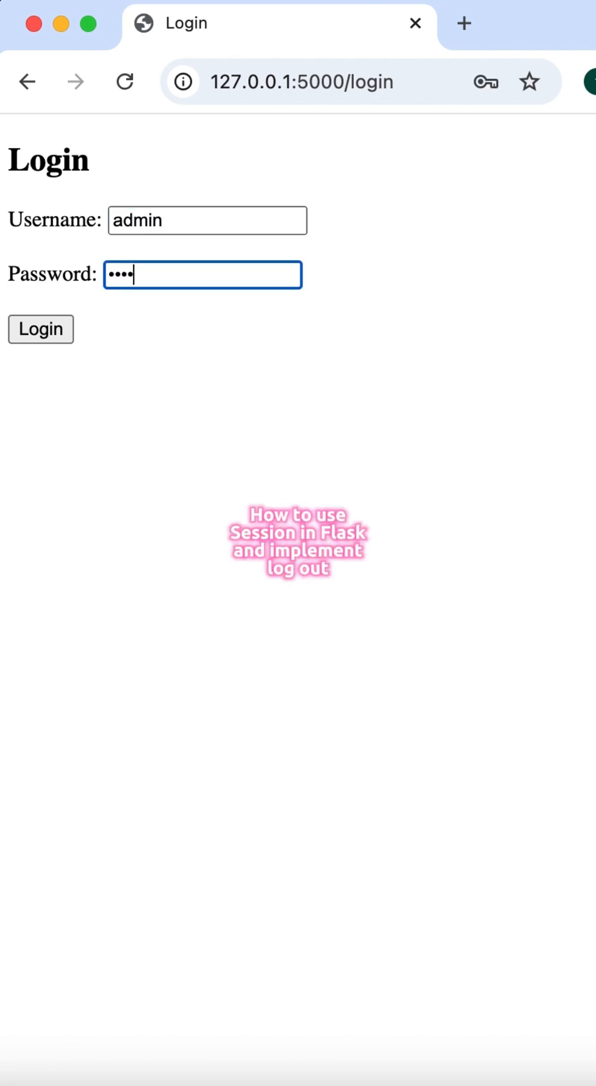
Step: Leave the filled admin login form and switch to the app.py source in PyCharm
left_click(41, 329)
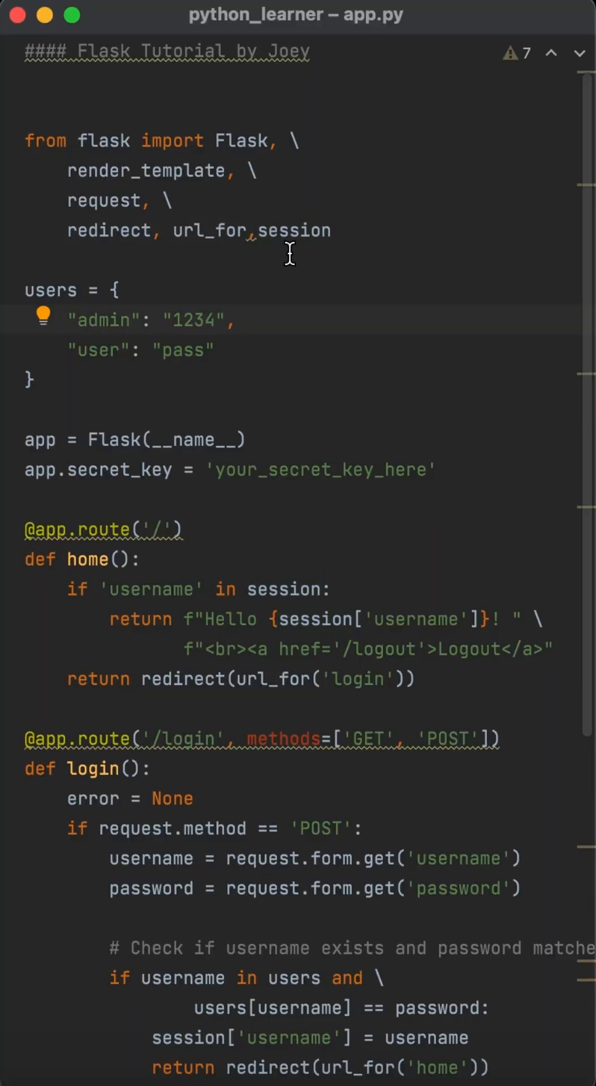
scroll("down", 3)
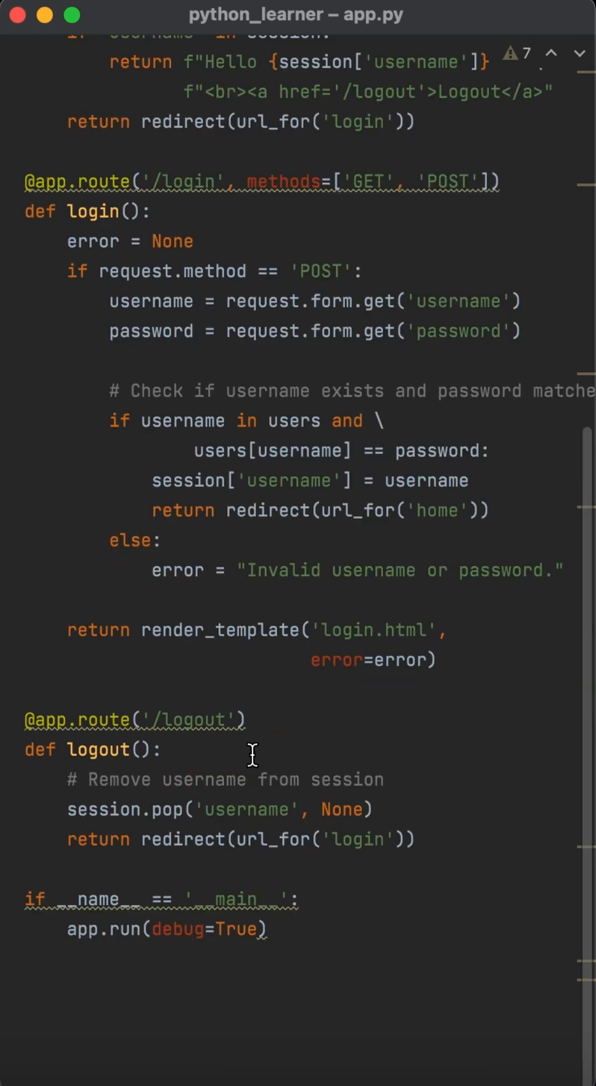
mouse_move(203, 748)
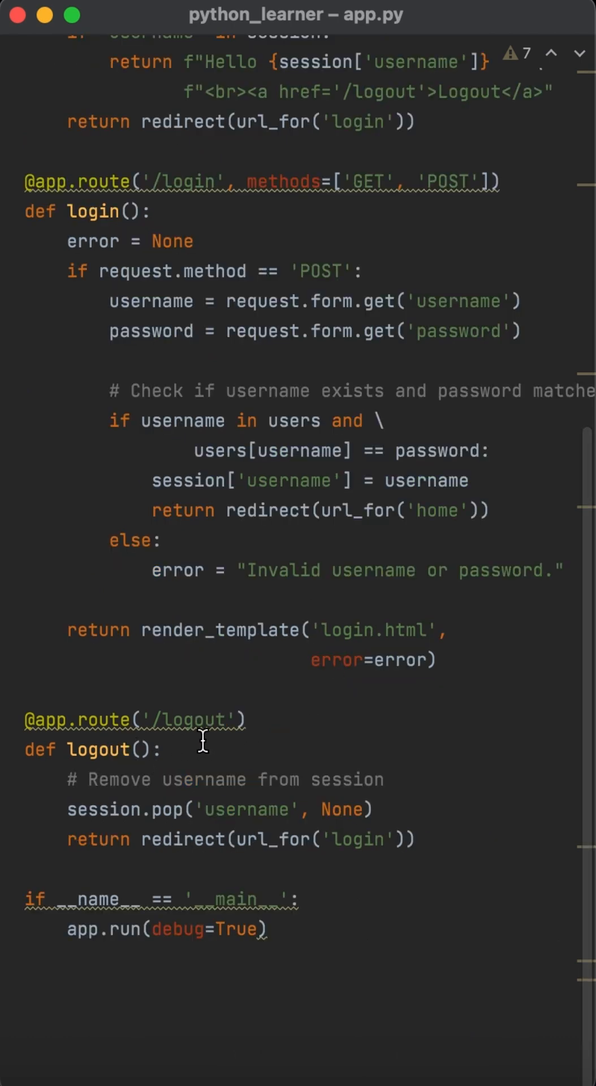
mouse_move(170, 839)
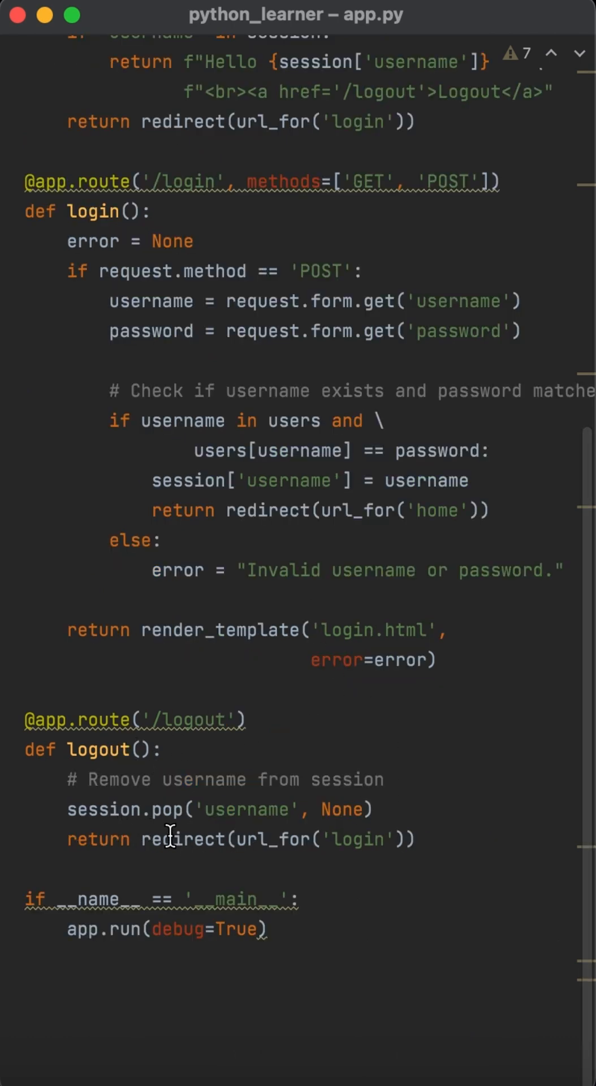
mouse_move(407, 809)
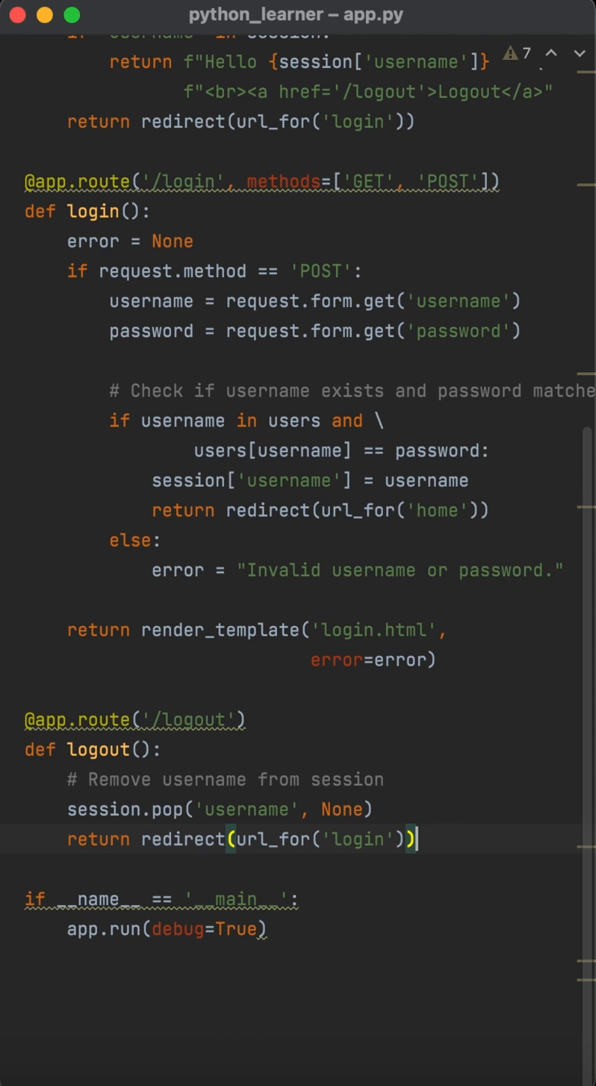
mouse_move(202, 212)
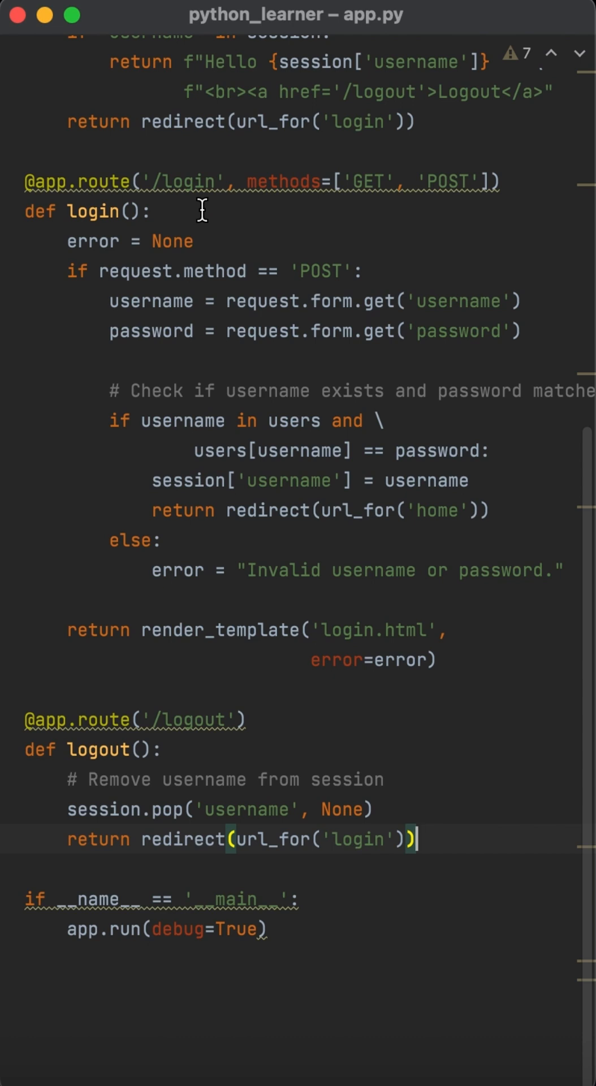
mouse_move(511, 445)
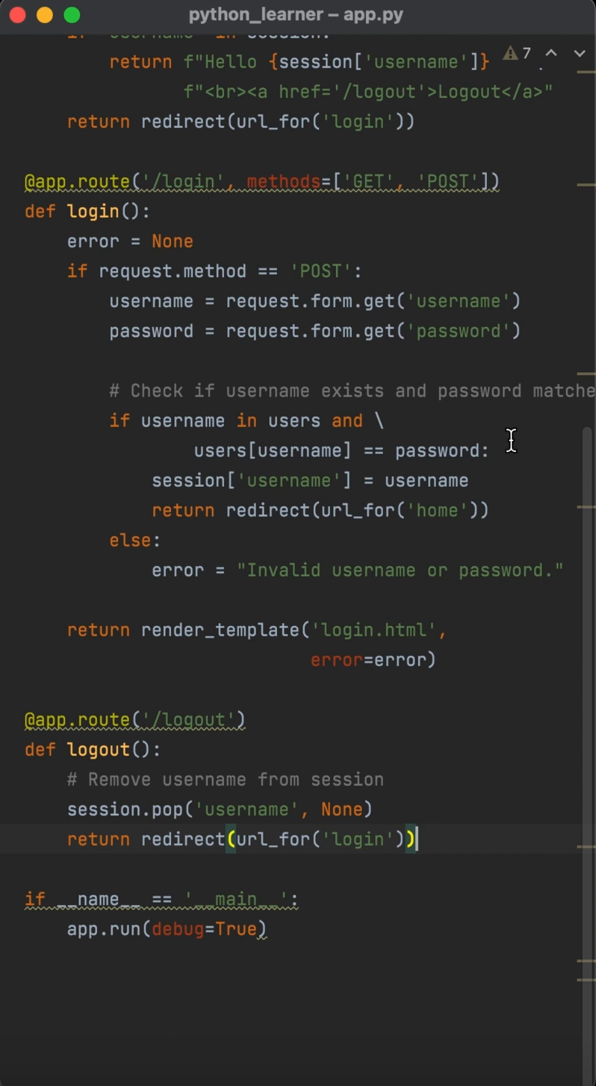
mouse_move(497, 526)
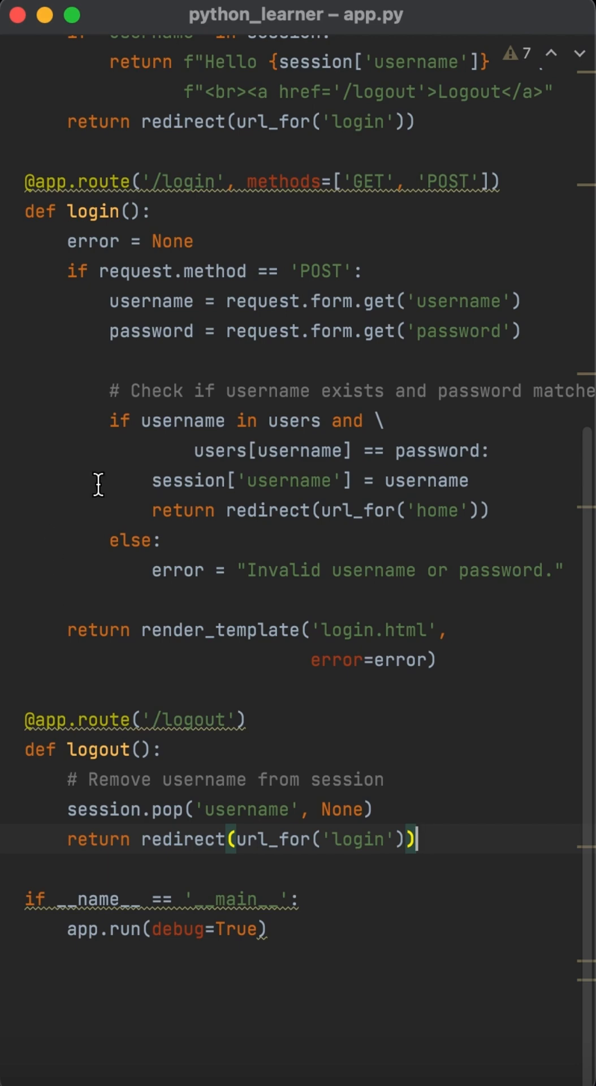
scroll("up", 3)
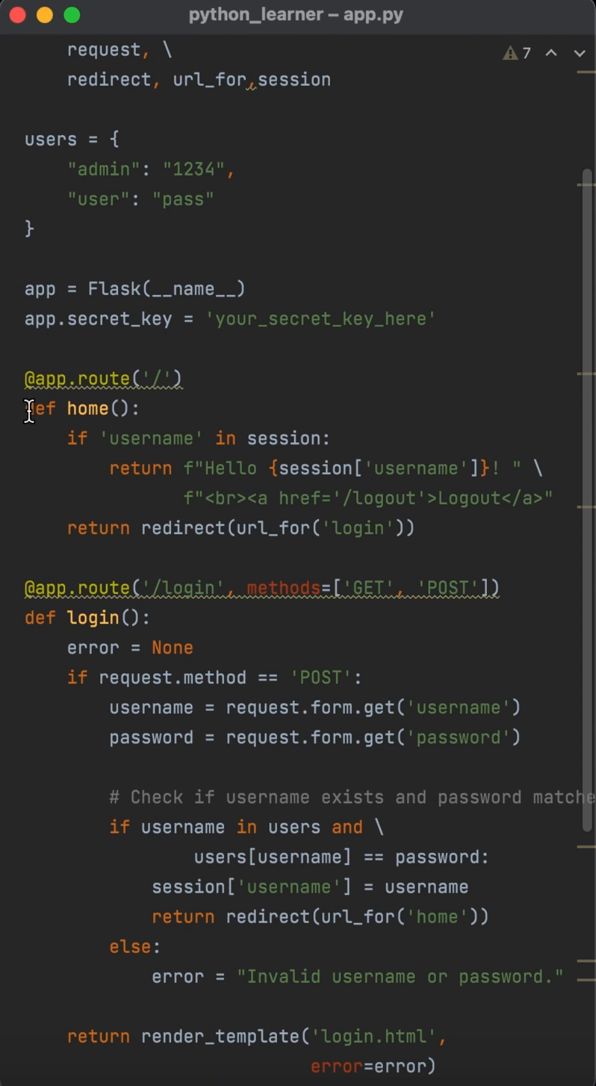
mouse_move(102, 347)
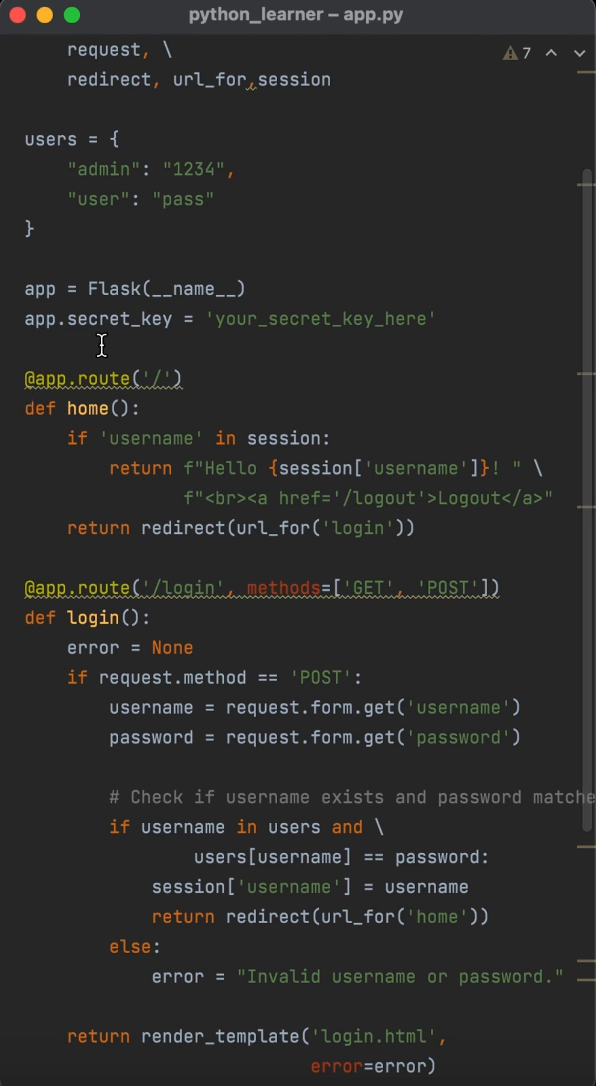
scroll("down", 3)
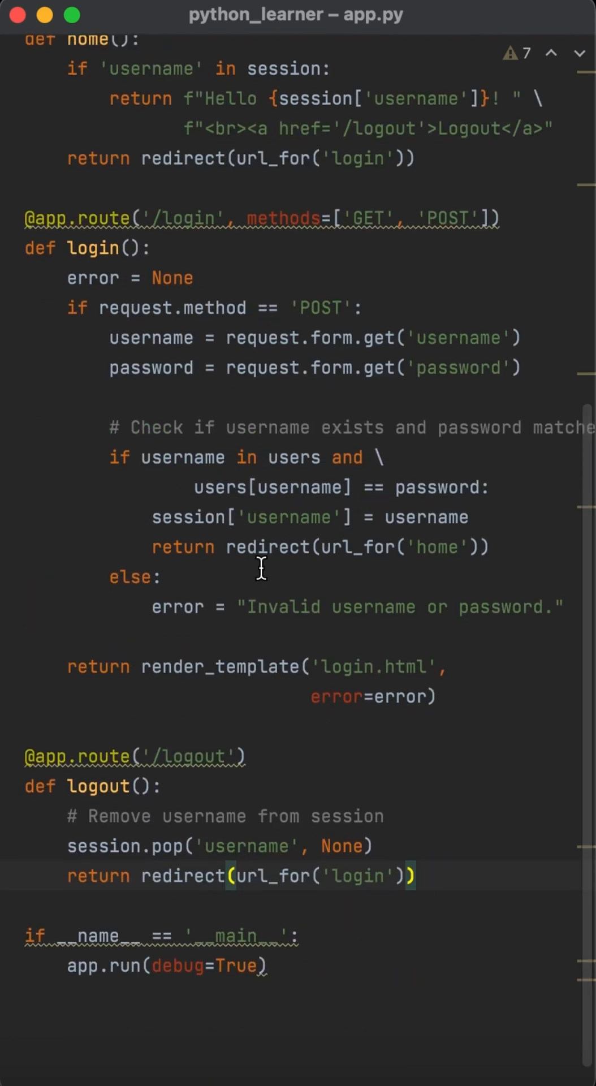
mouse_move(527, 549)
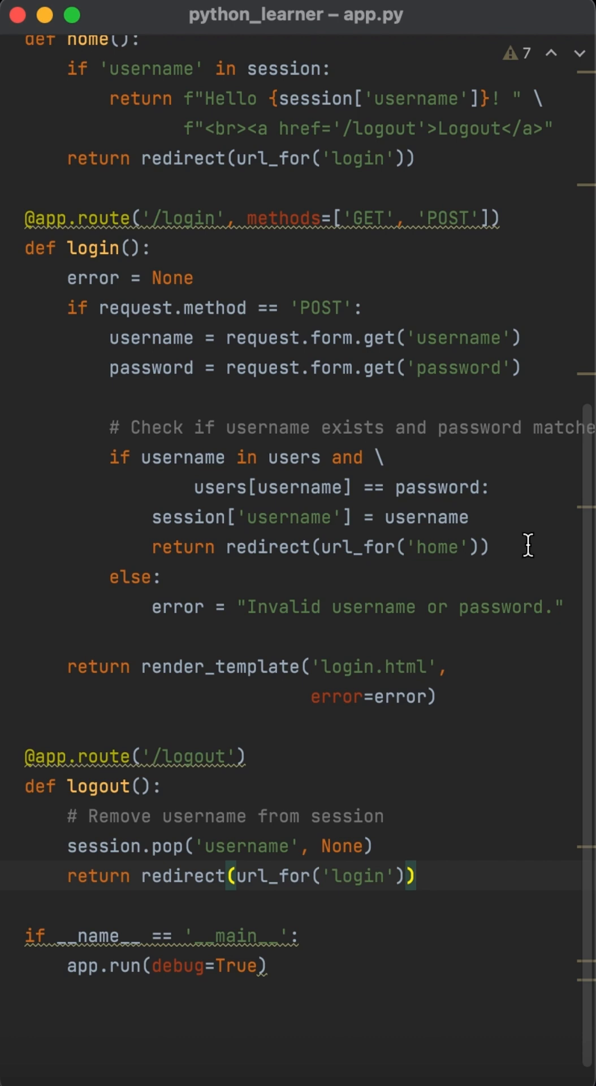
mouse_move(509, 486)
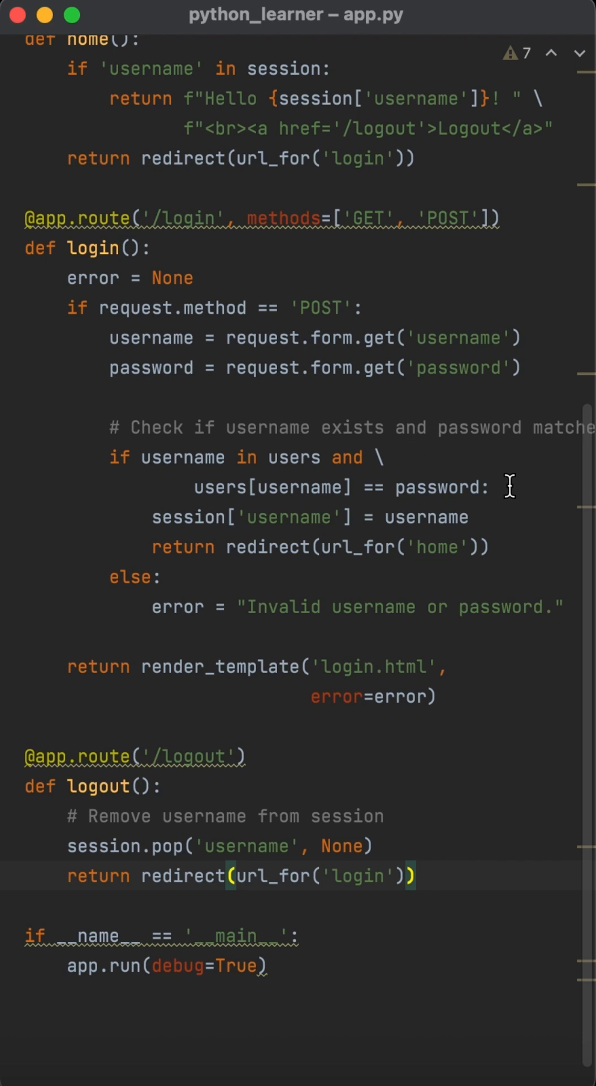
scroll("up", 3)
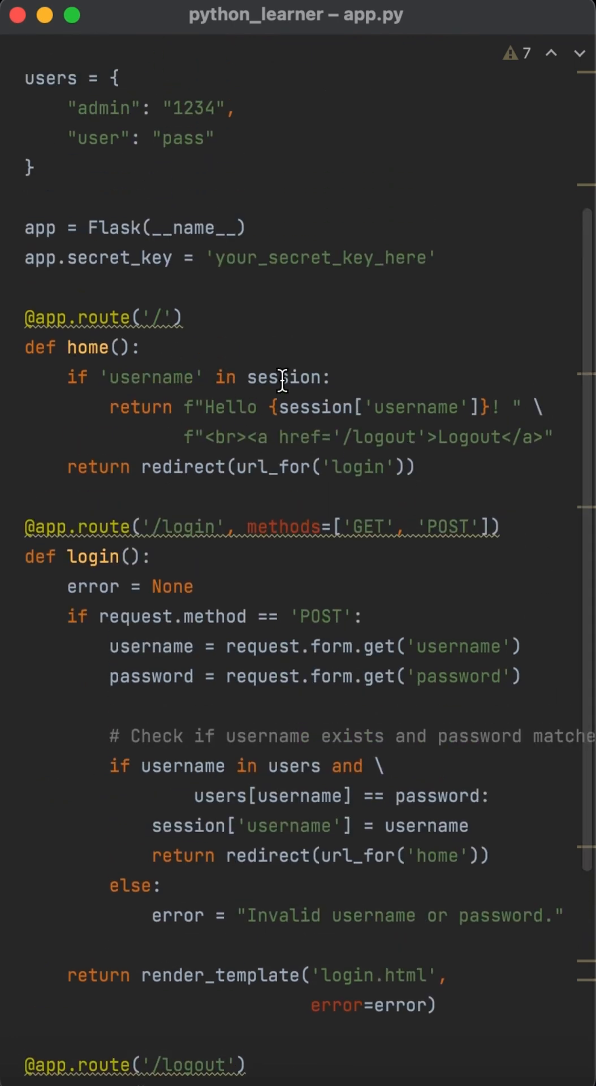
mouse_move(174, 388)
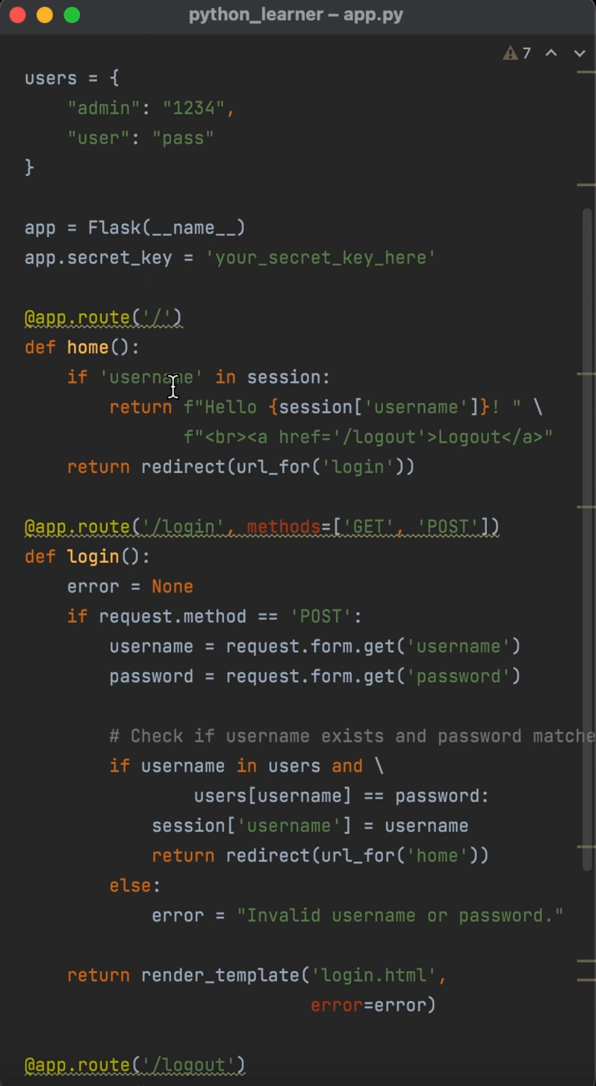
mouse_move(194, 479)
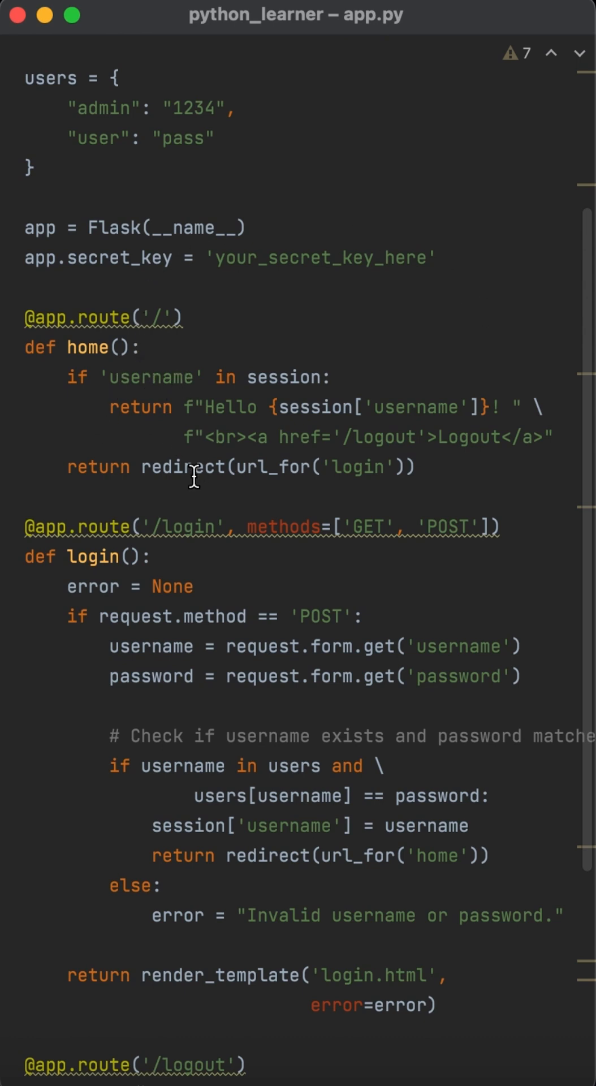
mouse_move(274, 437)
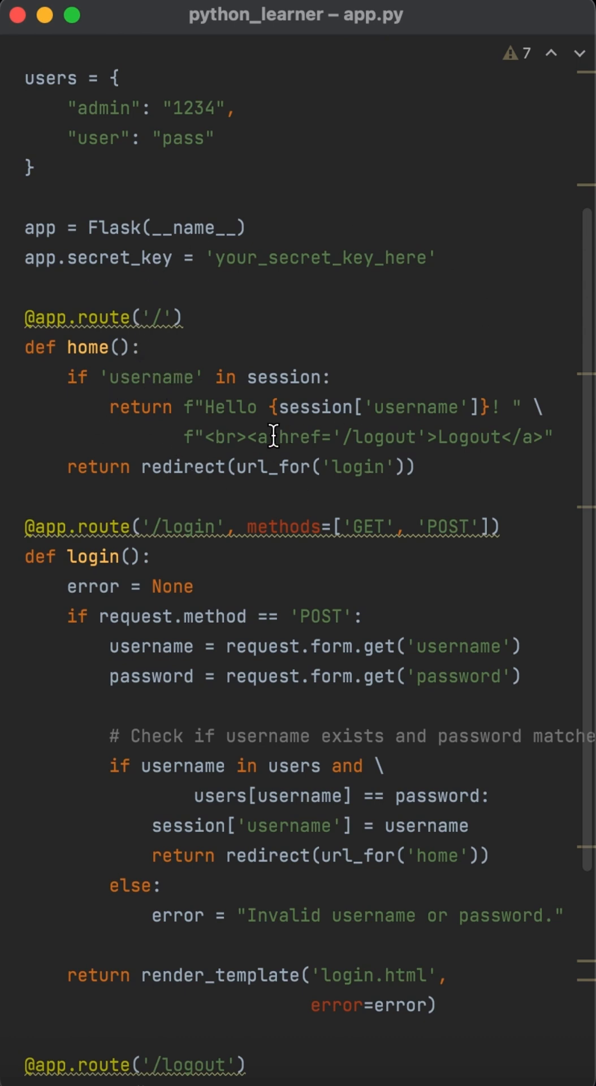
right_click(187, 480)
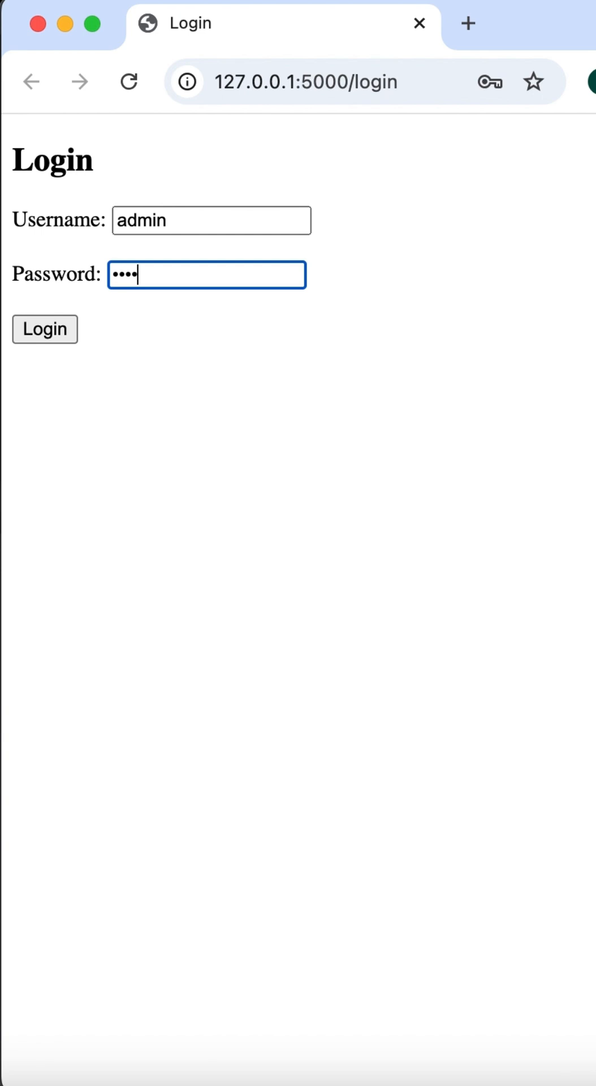
Step: Log in as admin to see the 'Hello admin!' greeting, then log out to an empty login form
left_click(45, 329)
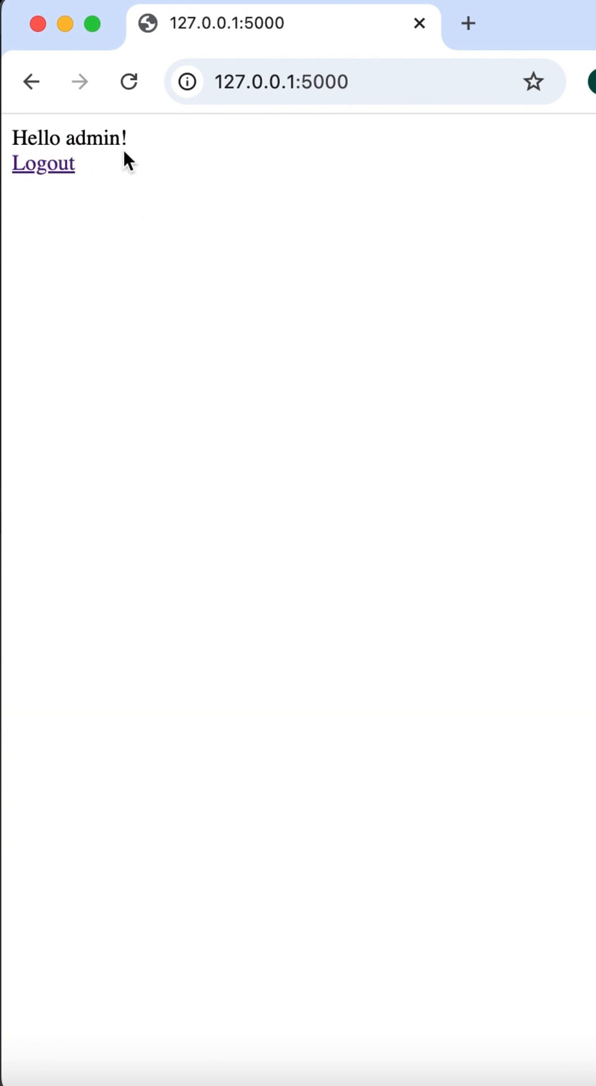
left_click(44, 163)
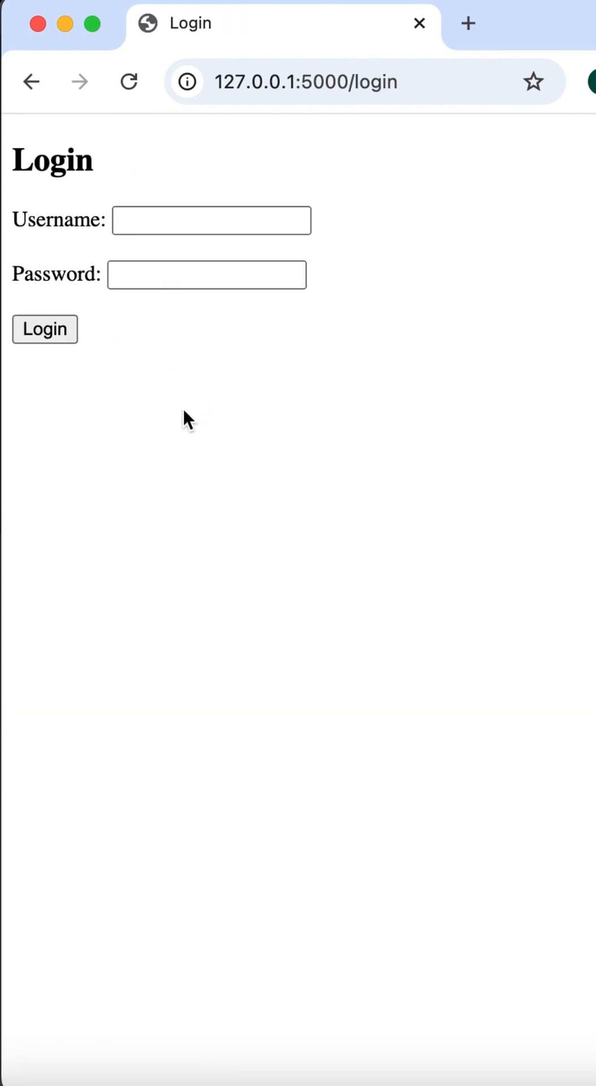